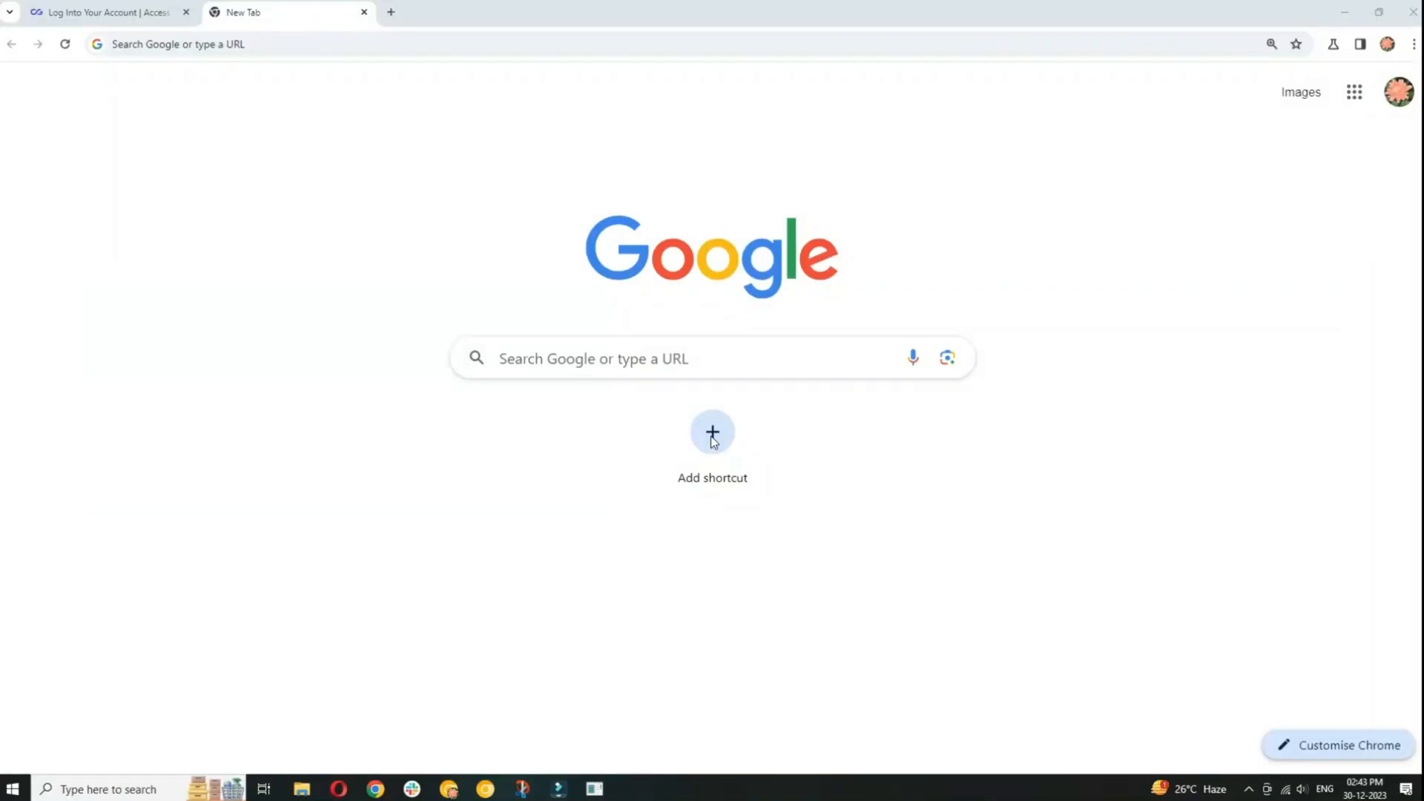
{"action": "mouse_move", "coordinate": [470, 386]}
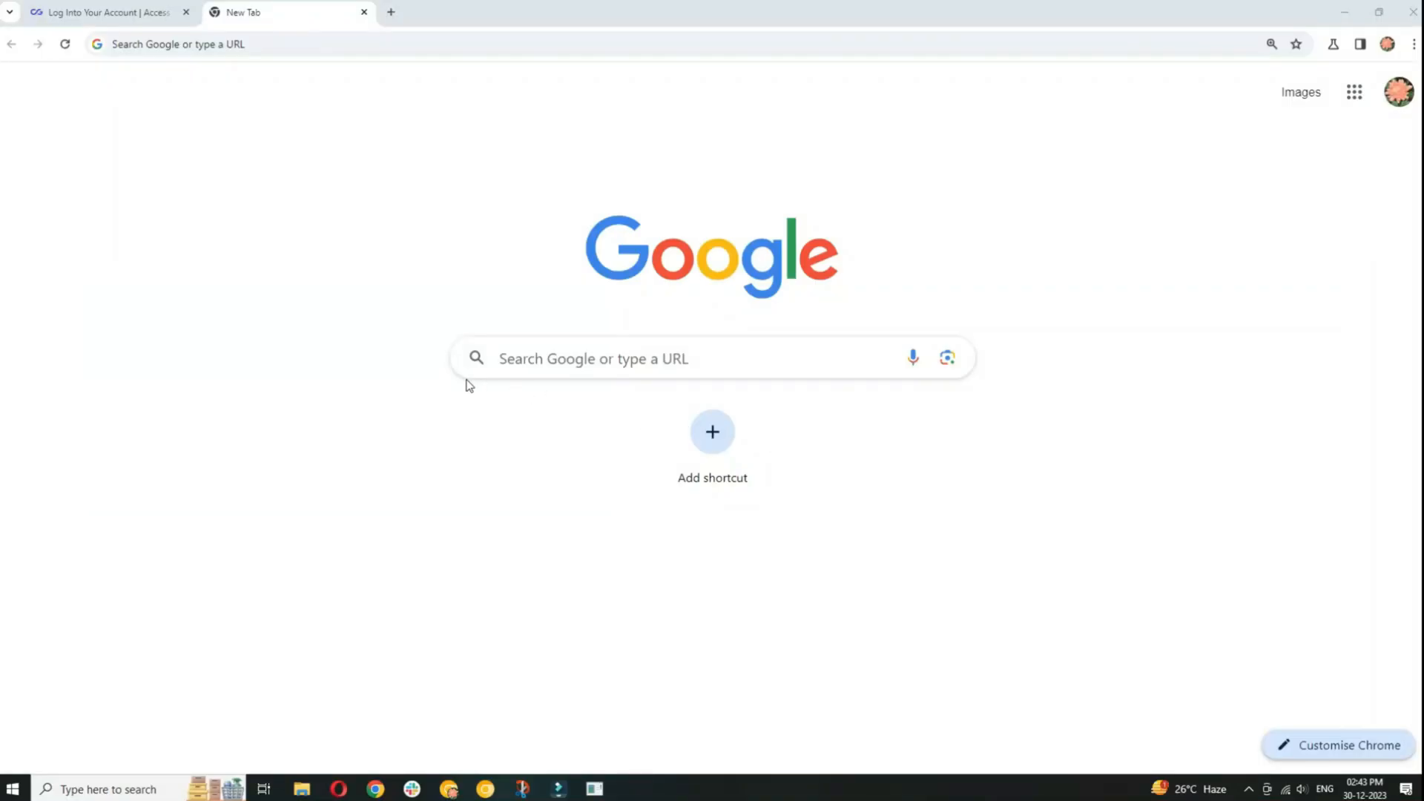
{"action": "mouse_move", "coordinate": [282, 219]}
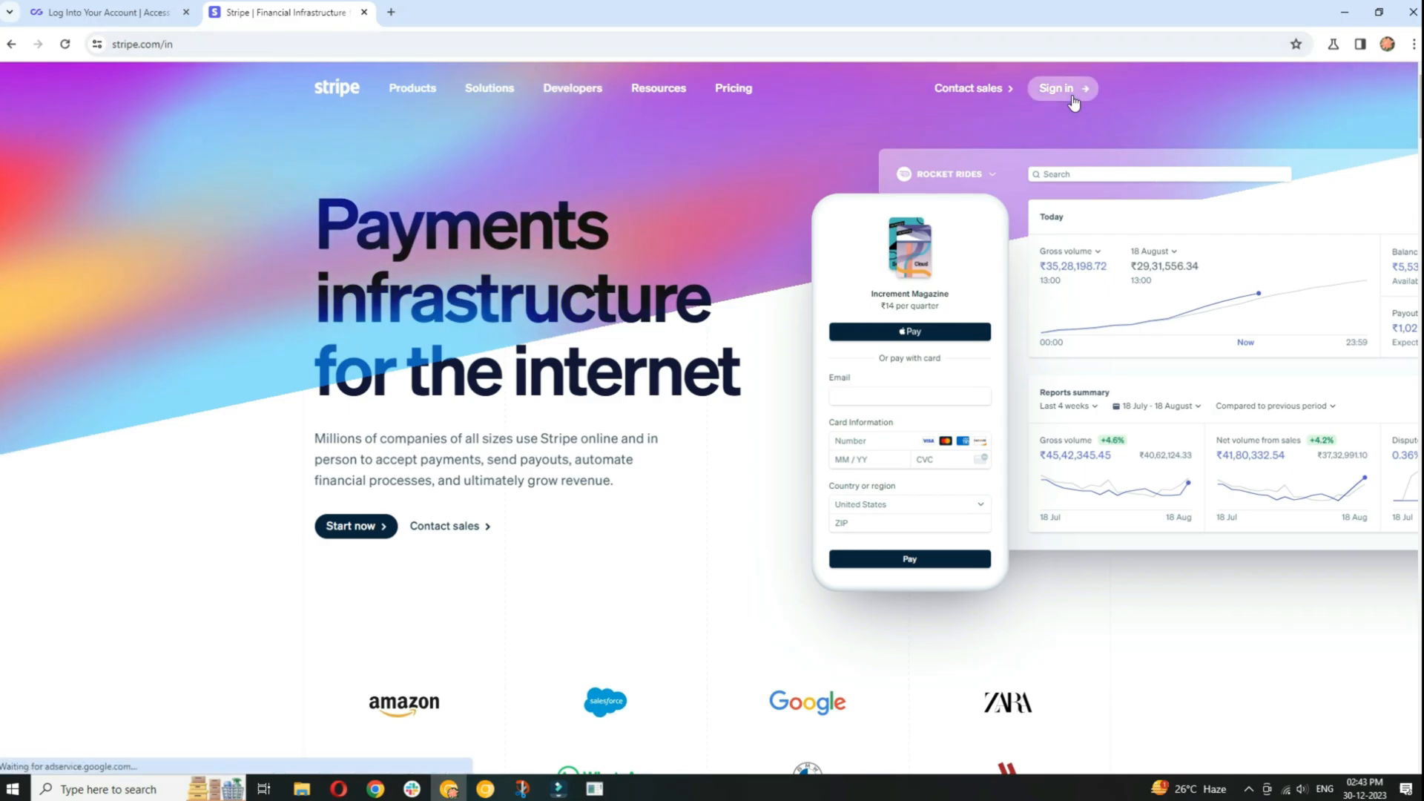
Sign in to reach the New Business dashboard home in test mode.
{"action": "left_click", "coordinate": [1056, 87]}
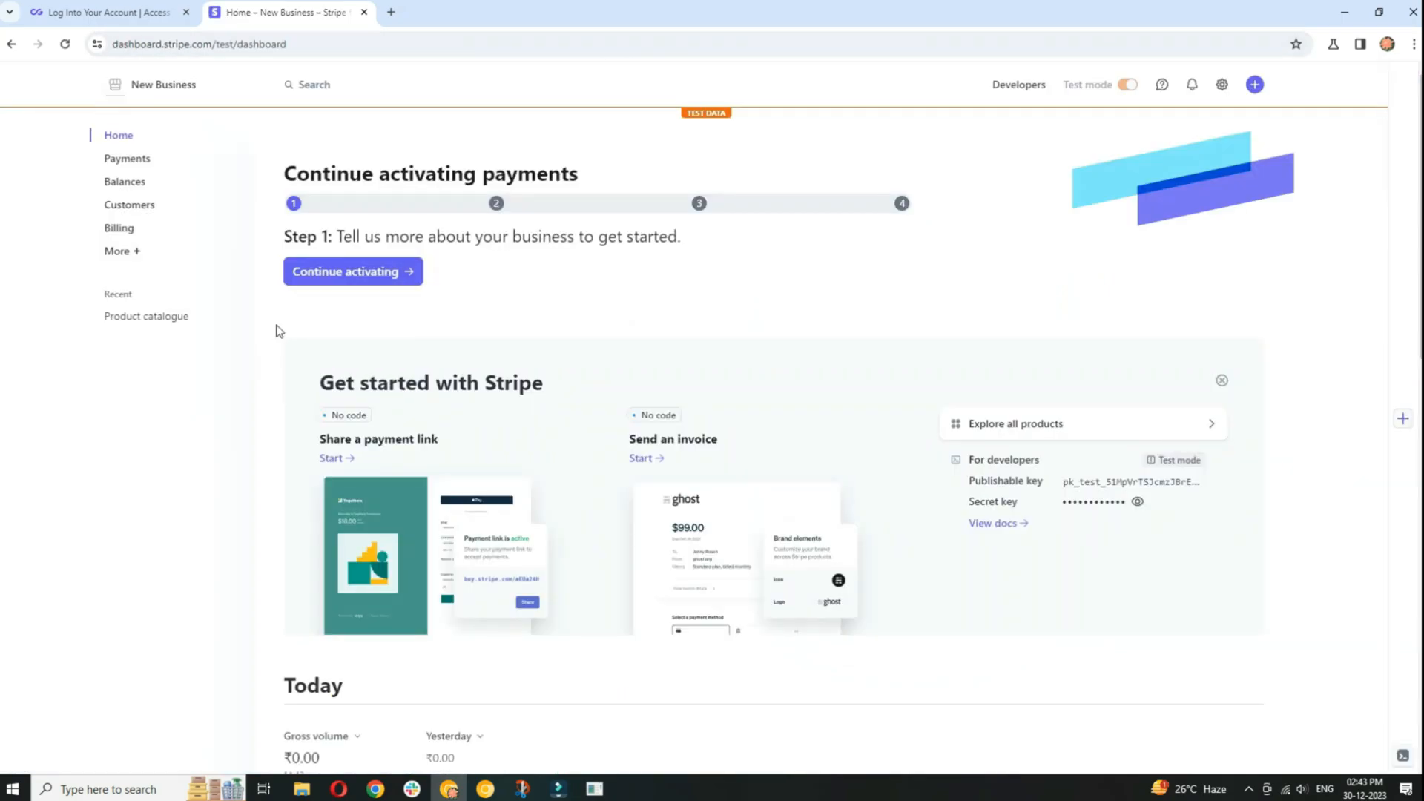
{"action": "mouse_move", "coordinate": [268, 306]}
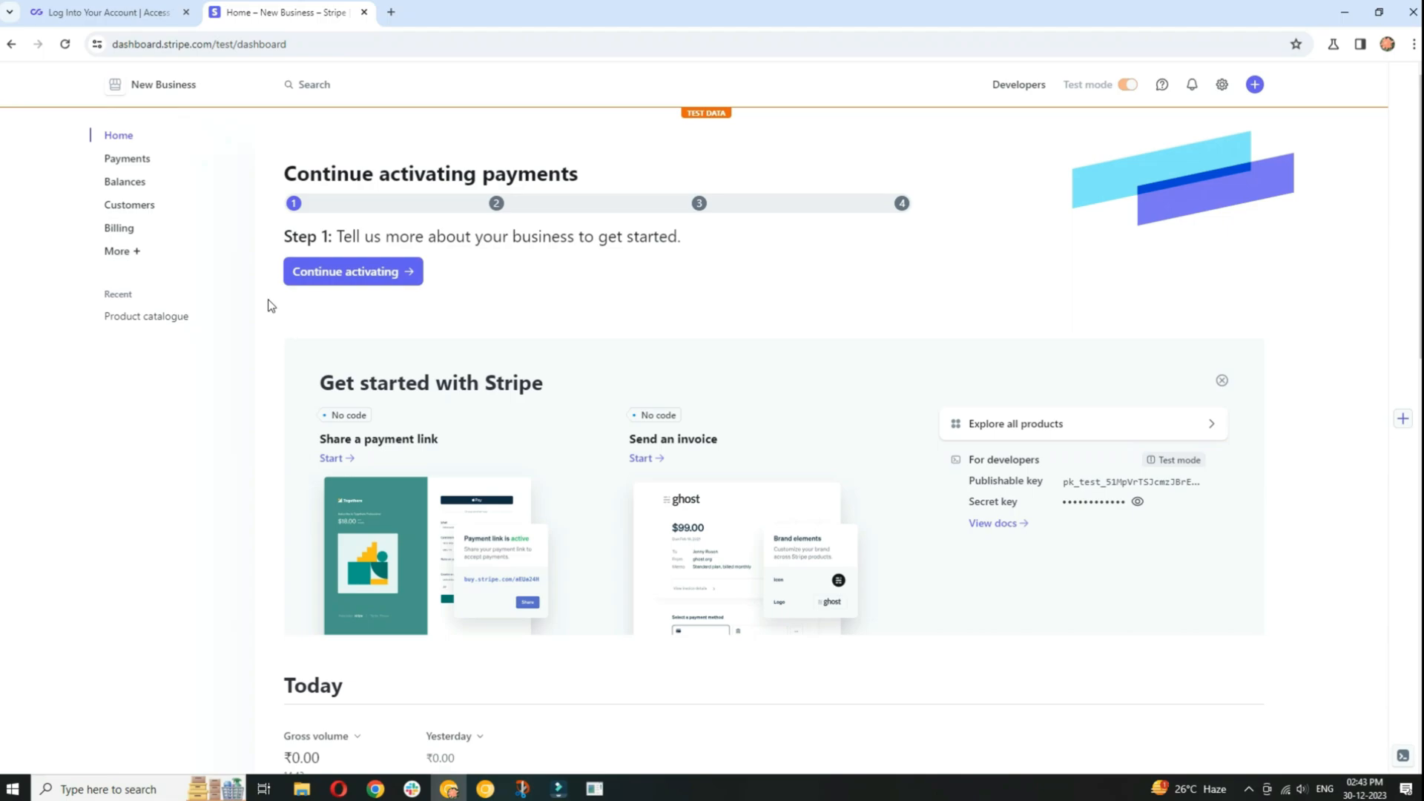
{"action": "mouse_move", "coordinate": [179, 163]}
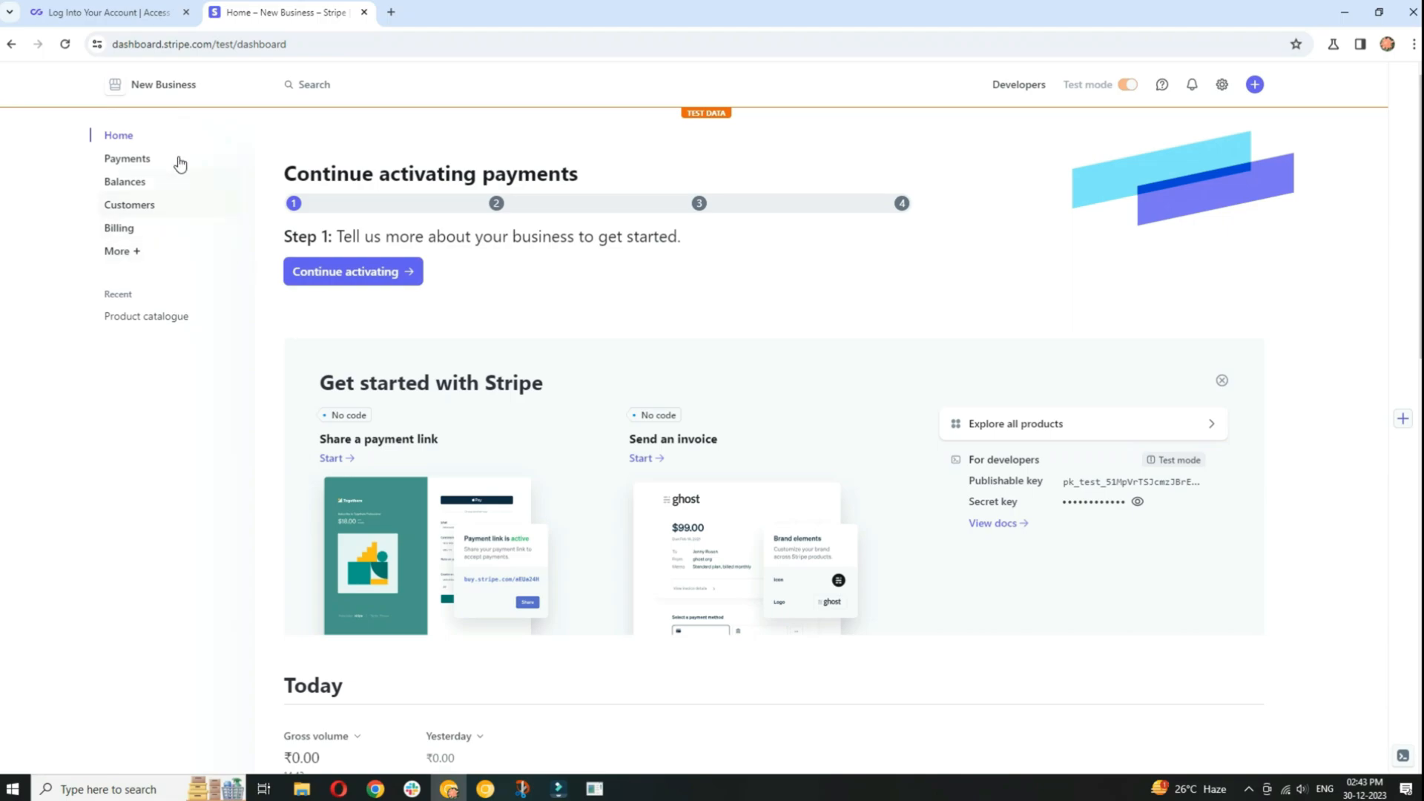
{"action": "mouse_move", "coordinate": [285, 135]}
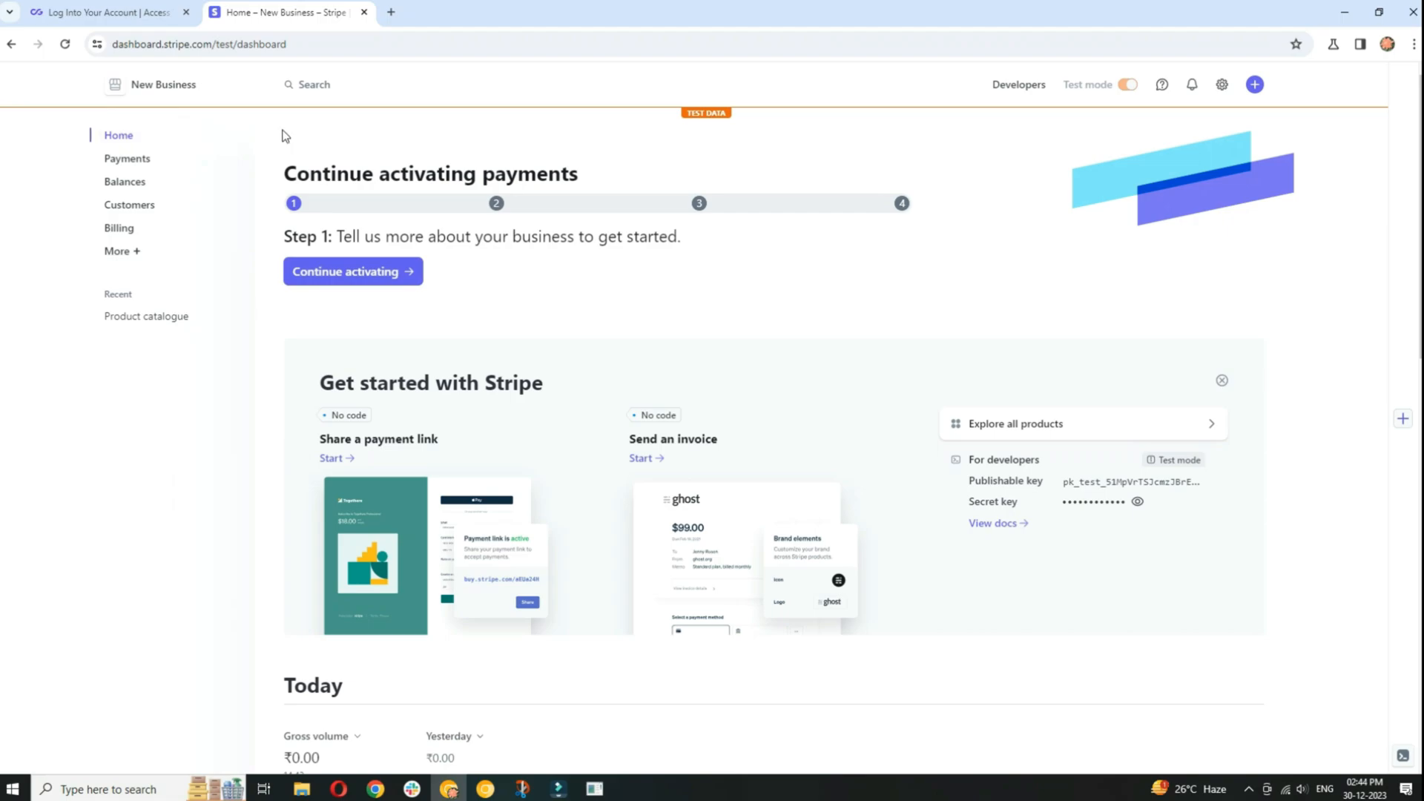
{"action": "mouse_move", "coordinate": [1018, 84]}
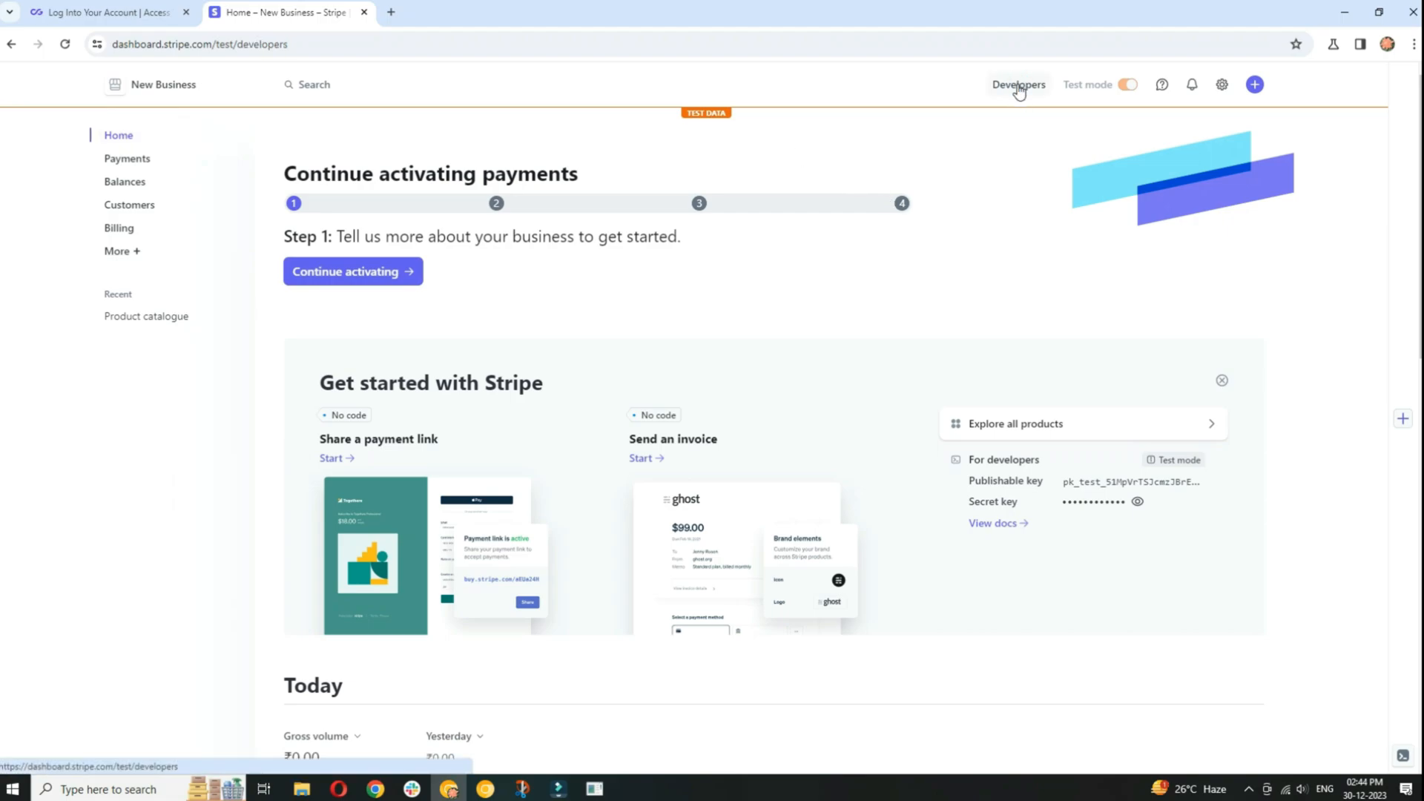
Show the Developers API keys with the publishable and secret test keys revealed.
{"action": "left_click", "coordinate": [1018, 85]}
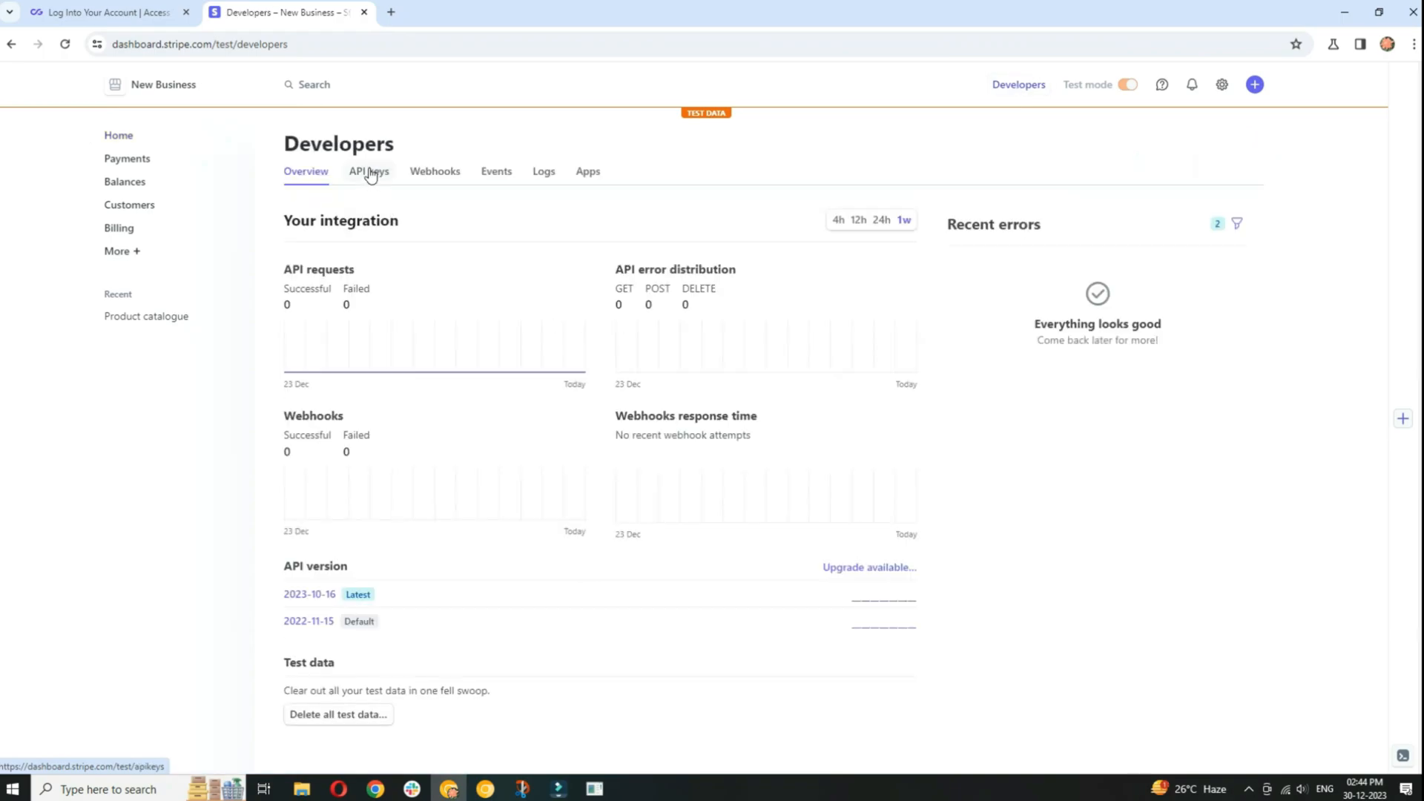
{"action": "left_click", "coordinate": [369, 171]}
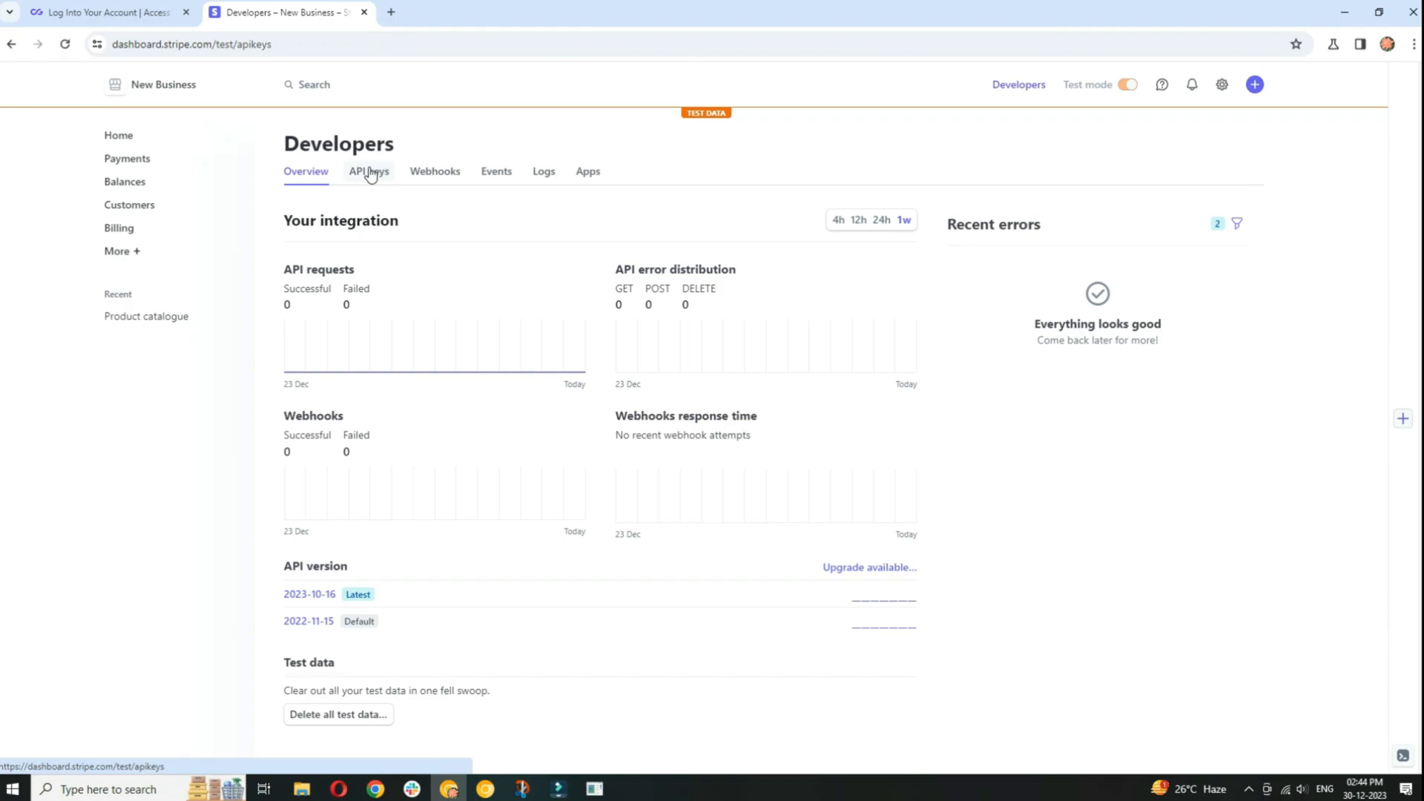
{"action": "left_click", "coordinate": [369, 172]}
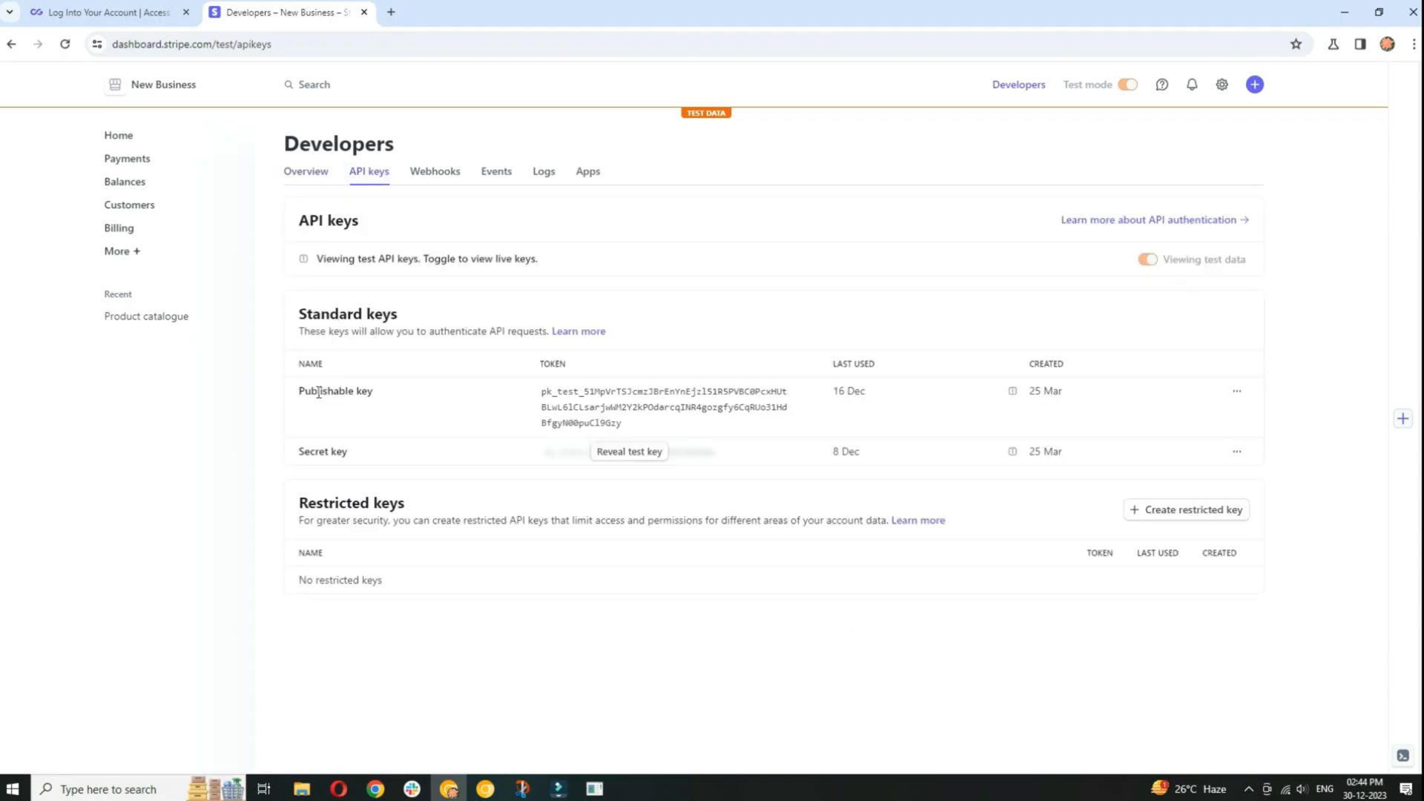
{"action": "mouse_move", "coordinate": [706, 418]}
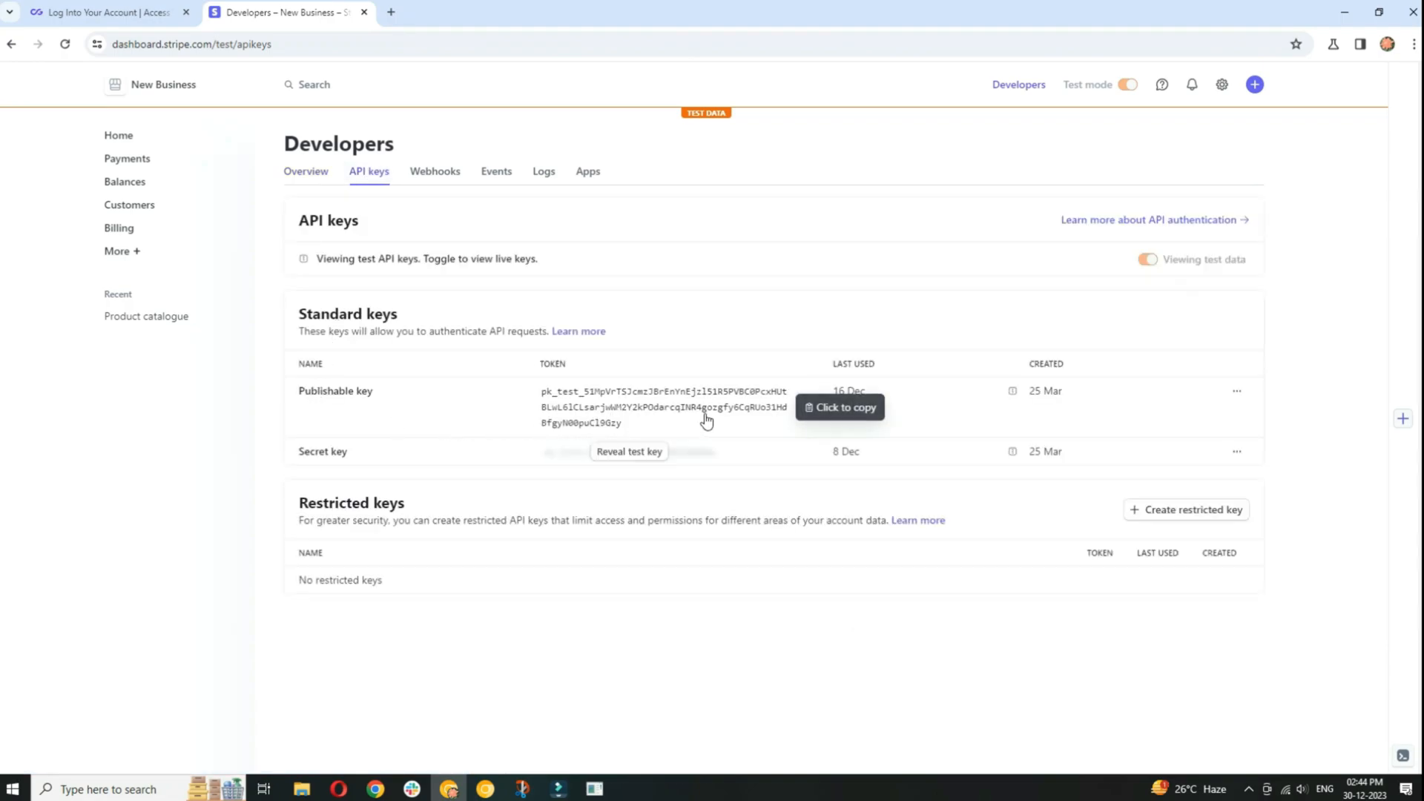
{"action": "mouse_move", "coordinate": [1083, 411]}
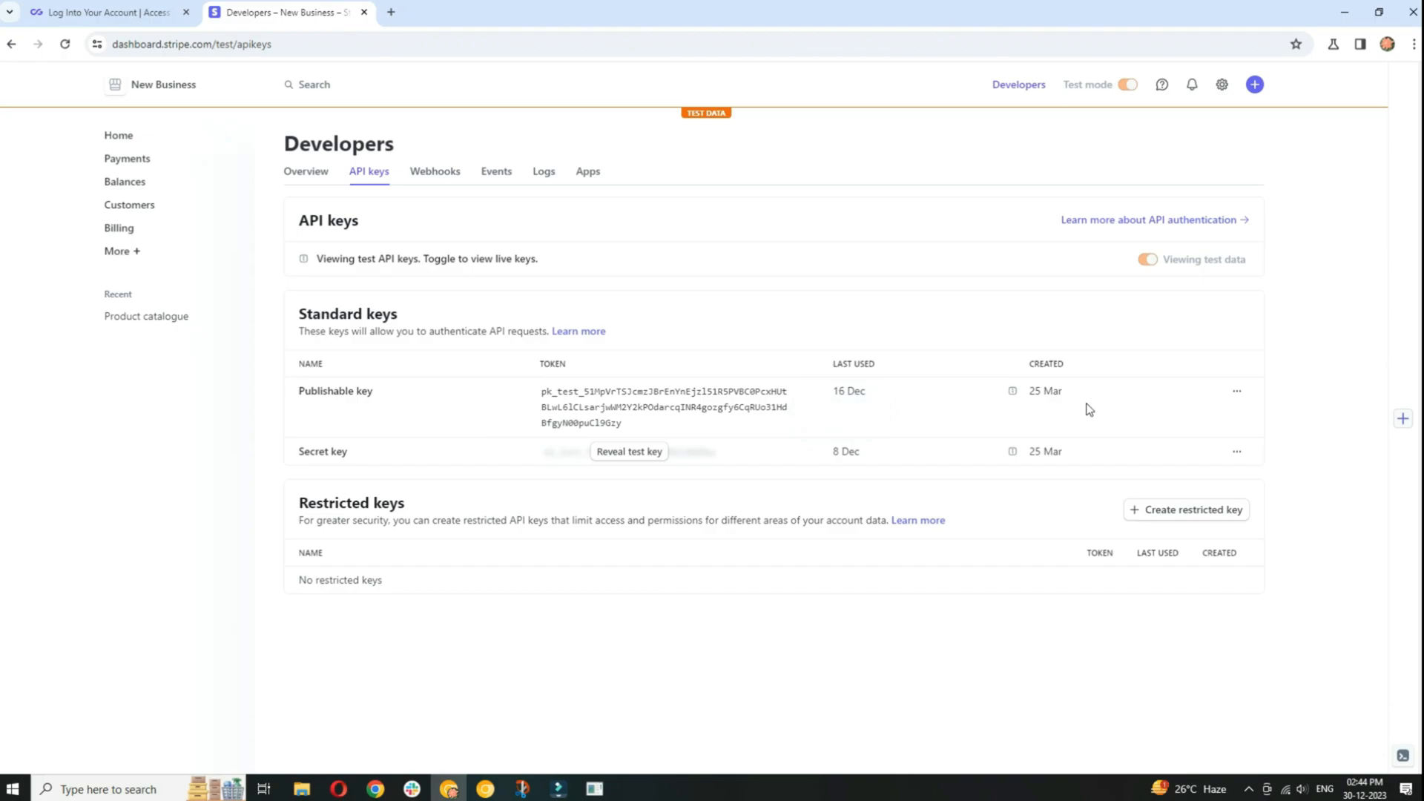
{"action": "mouse_move", "coordinate": [639, 458]}
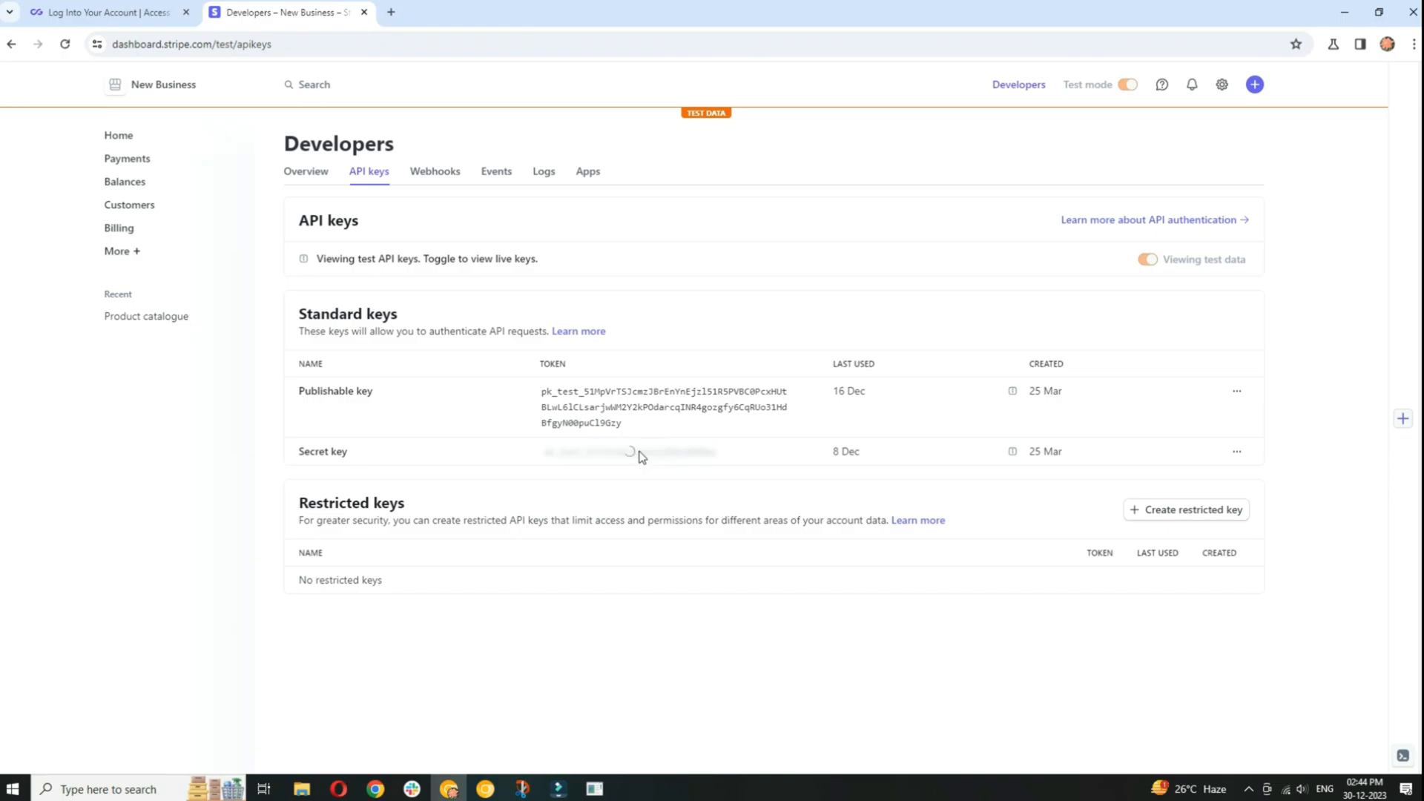
{"action": "left_click", "coordinate": [629, 451]}
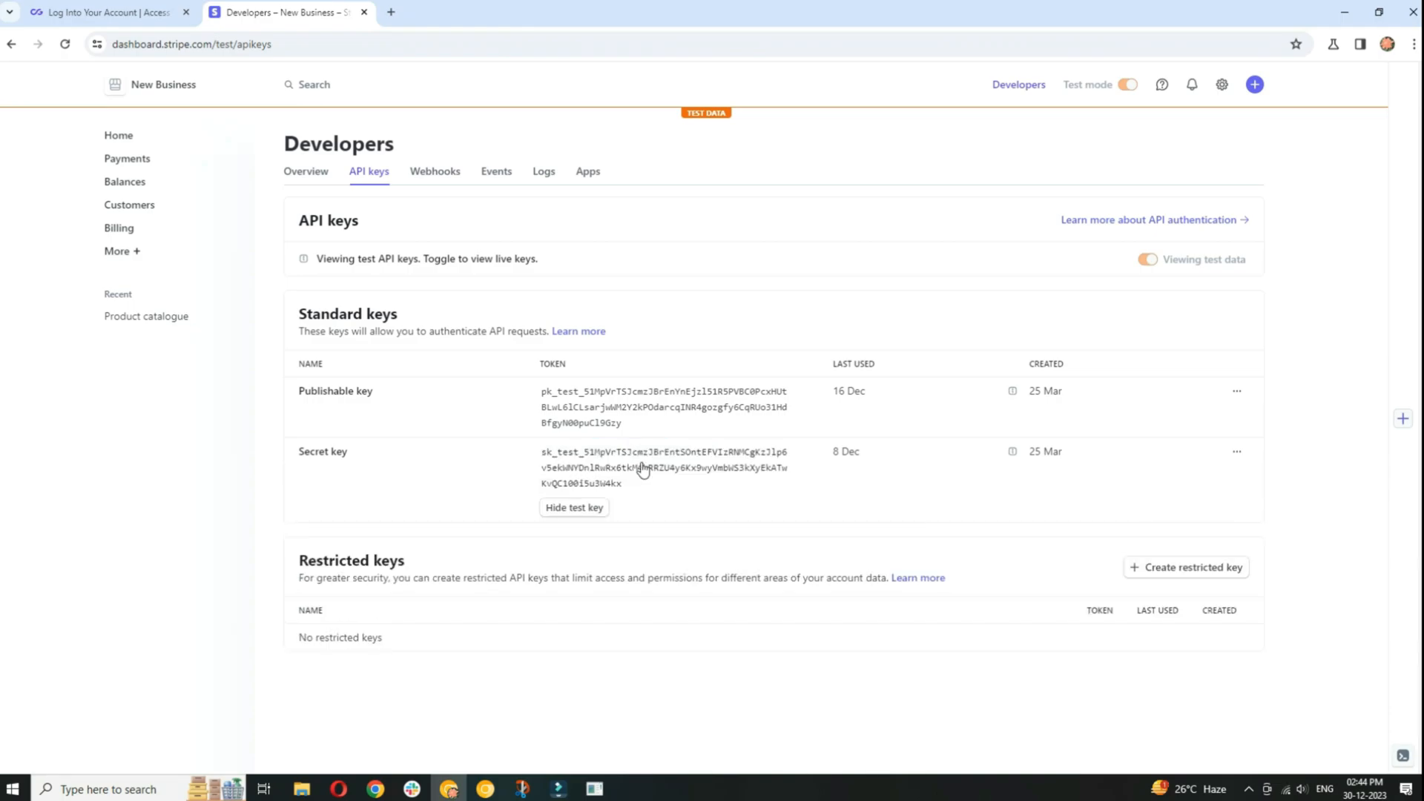
{"action": "mouse_move", "coordinate": [434, 171]}
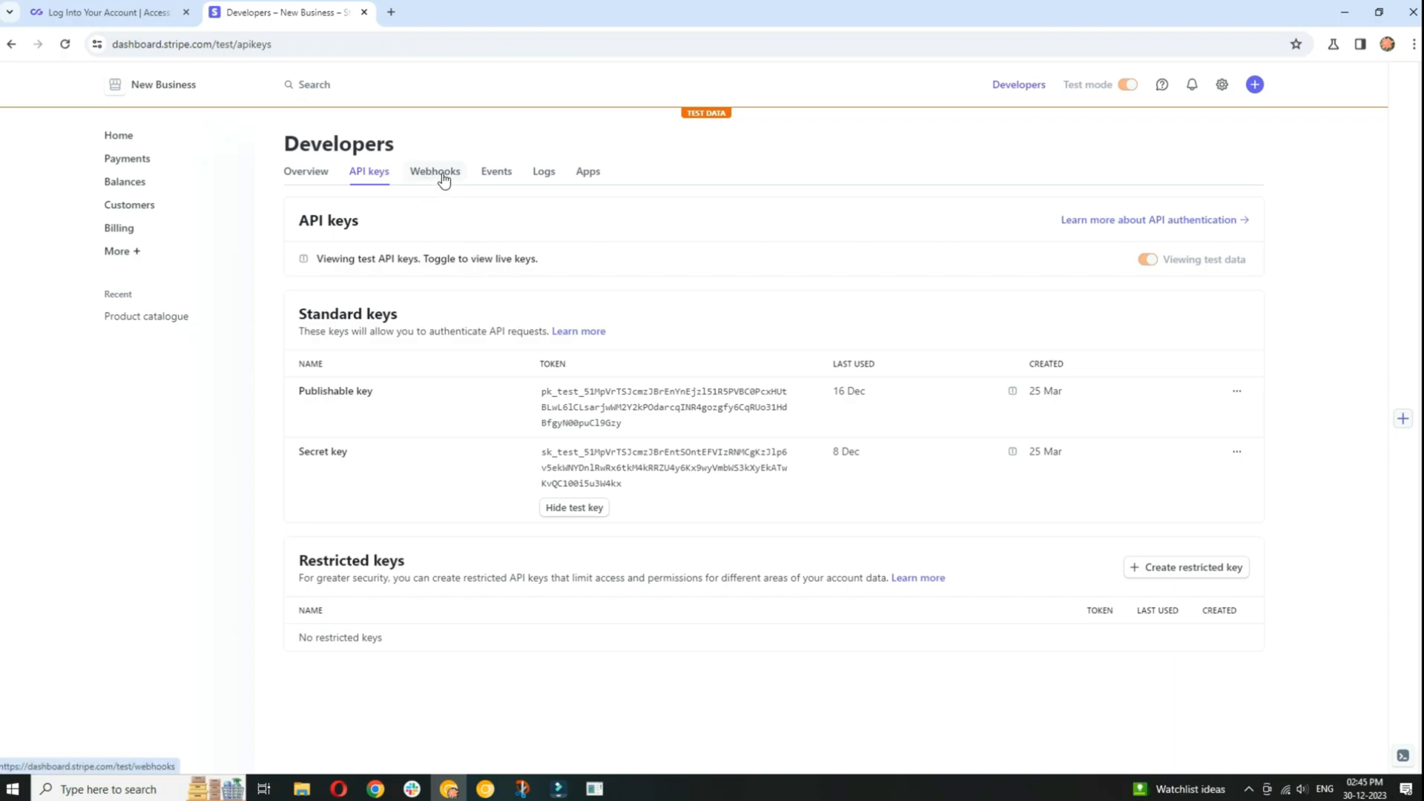
Start a new webhook endpoint from the Developers Webhooks list.
{"action": "left_click", "coordinate": [435, 171]}
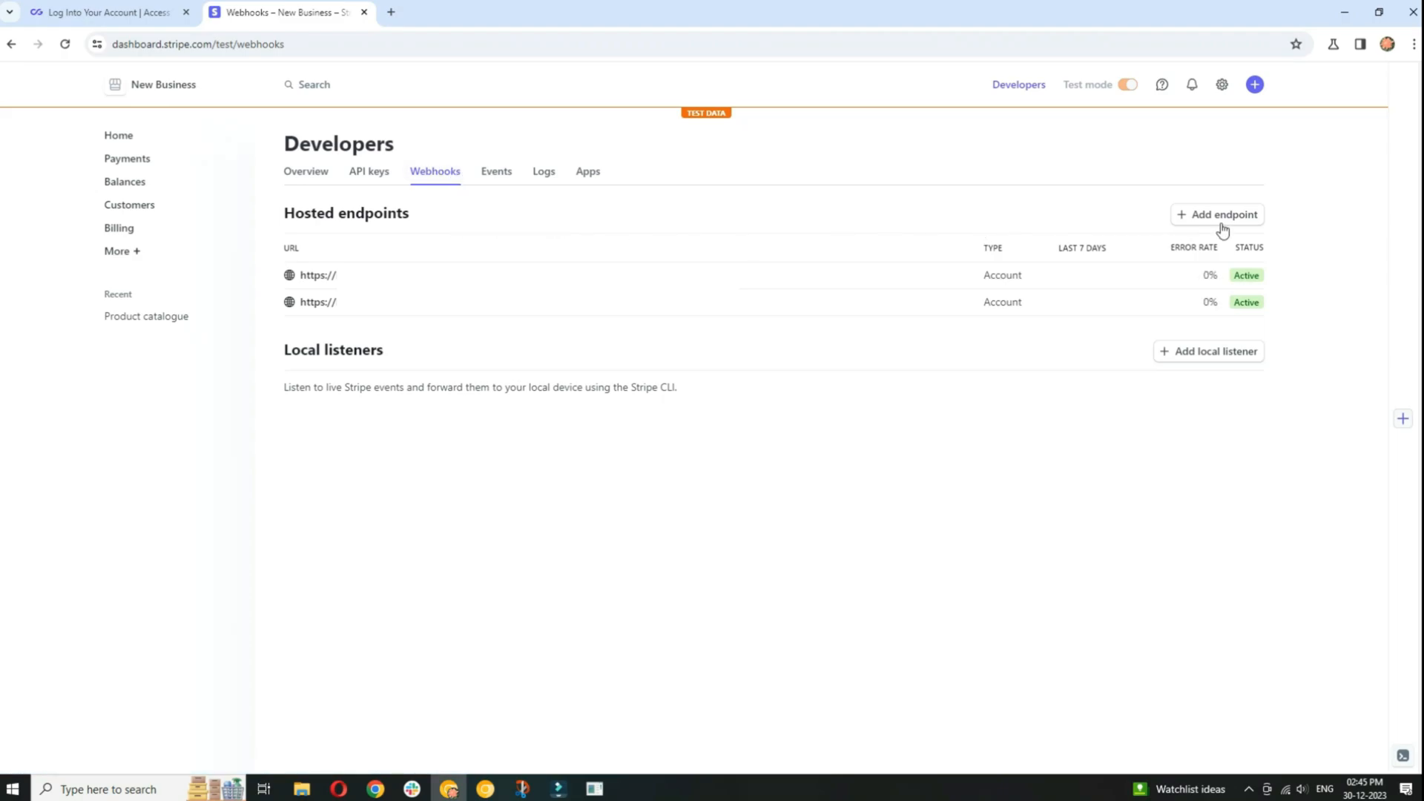
{"action": "left_click", "coordinate": [1224, 213]}
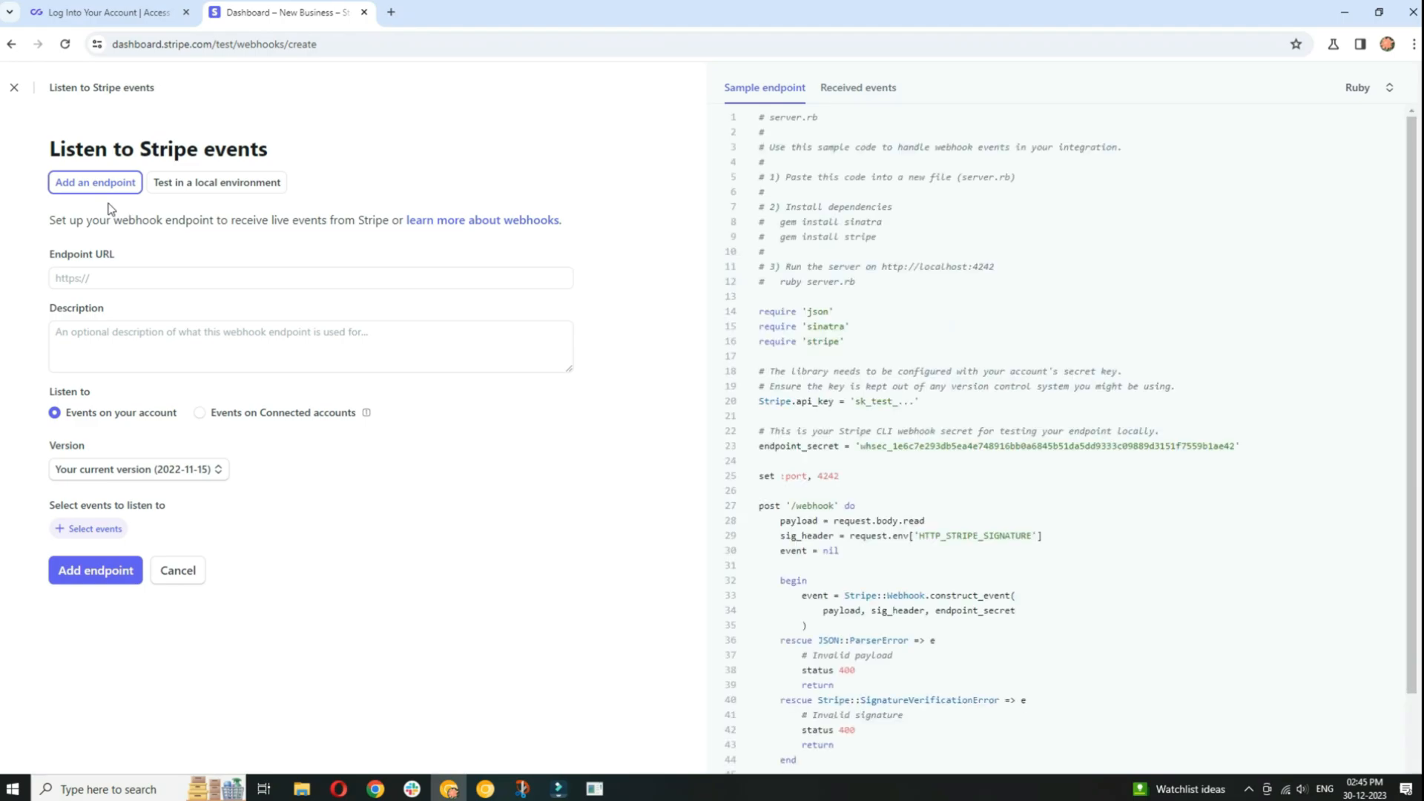
Add an endpoint at /stripe/webhook described as sampleweb listening for invoice.paid.
{"action": "left_click", "coordinate": [310, 277]}
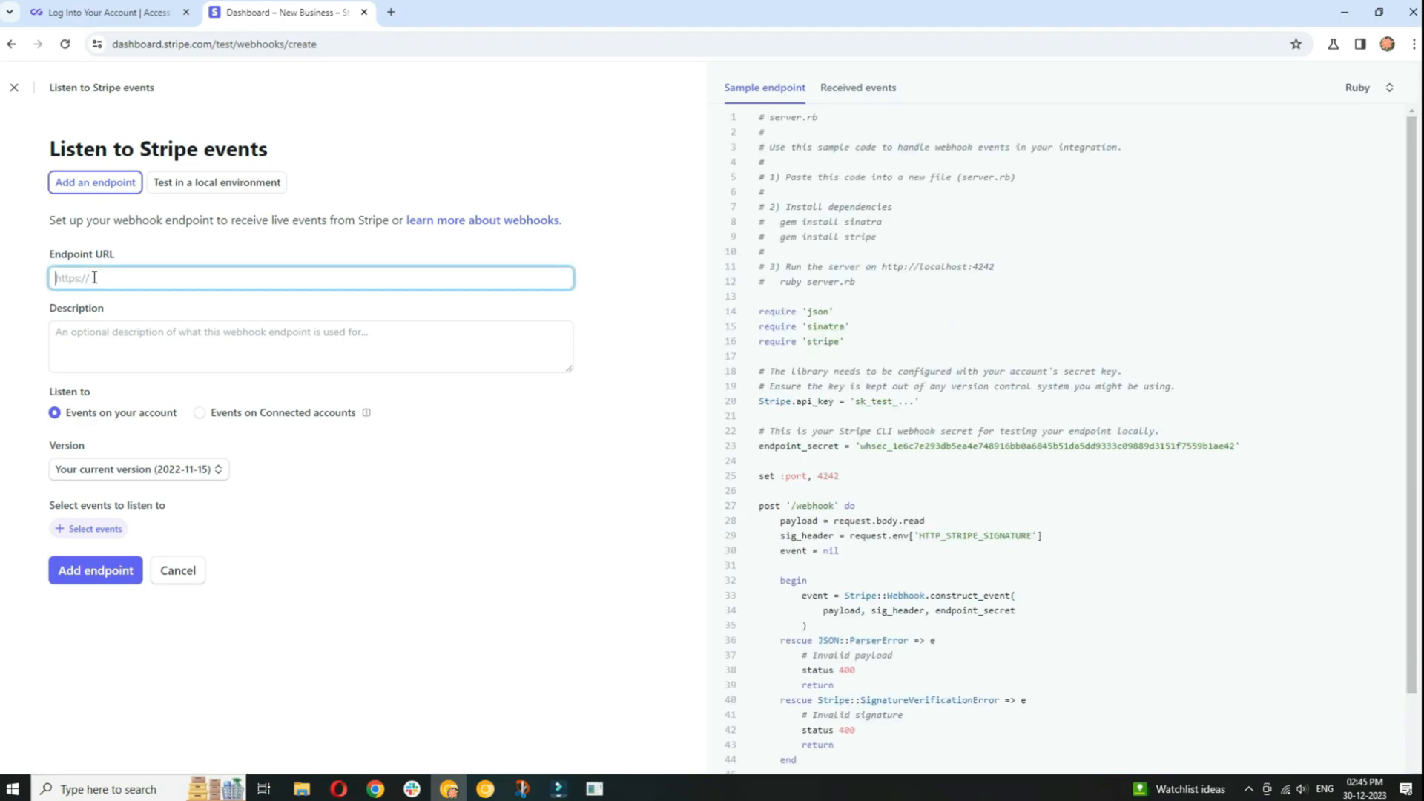
{"action": "mouse_move", "coordinate": [95, 528]}
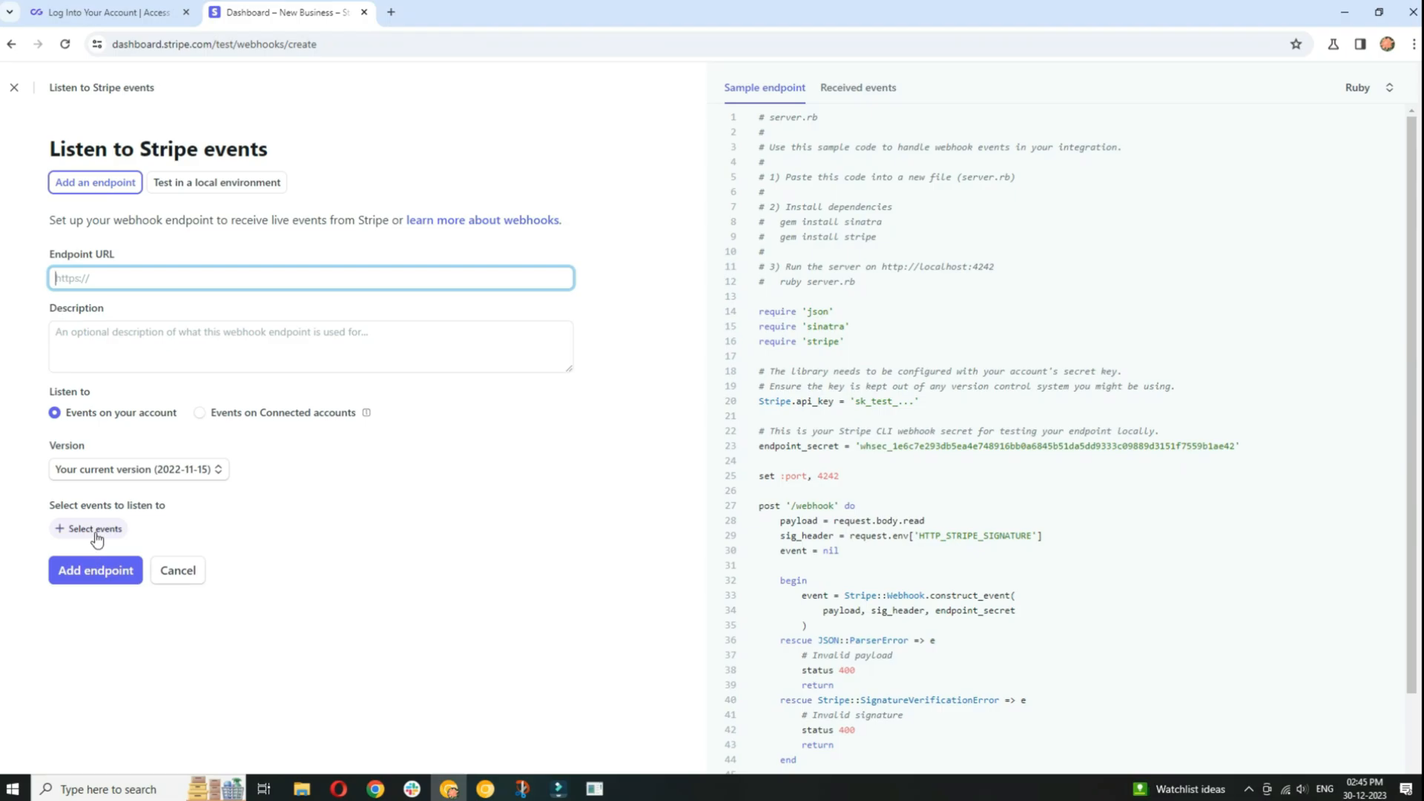
{"action": "left_click", "coordinate": [87, 528]}
{"action": "type", "text": "sampleweb"}
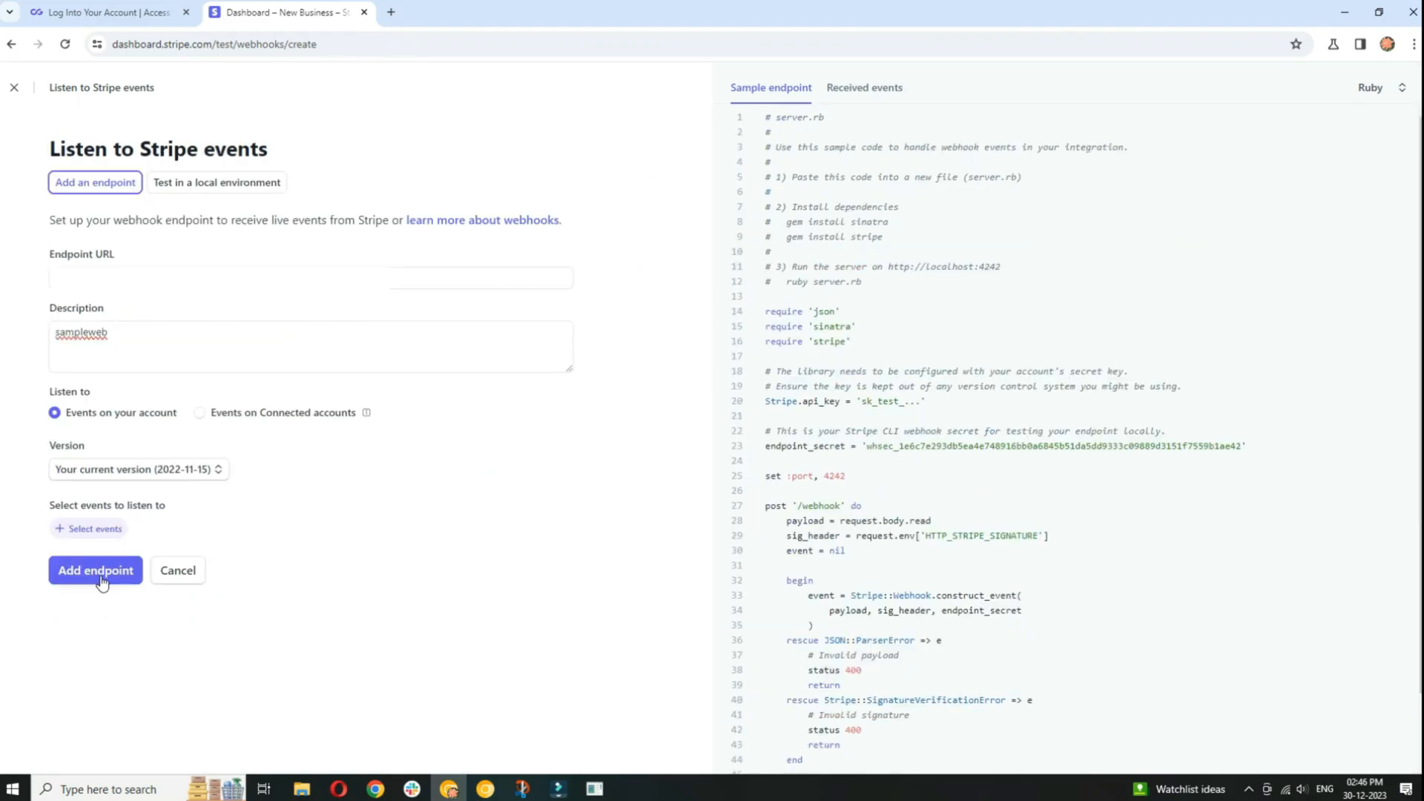
{"action": "left_click", "coordinate": [95, 569]}
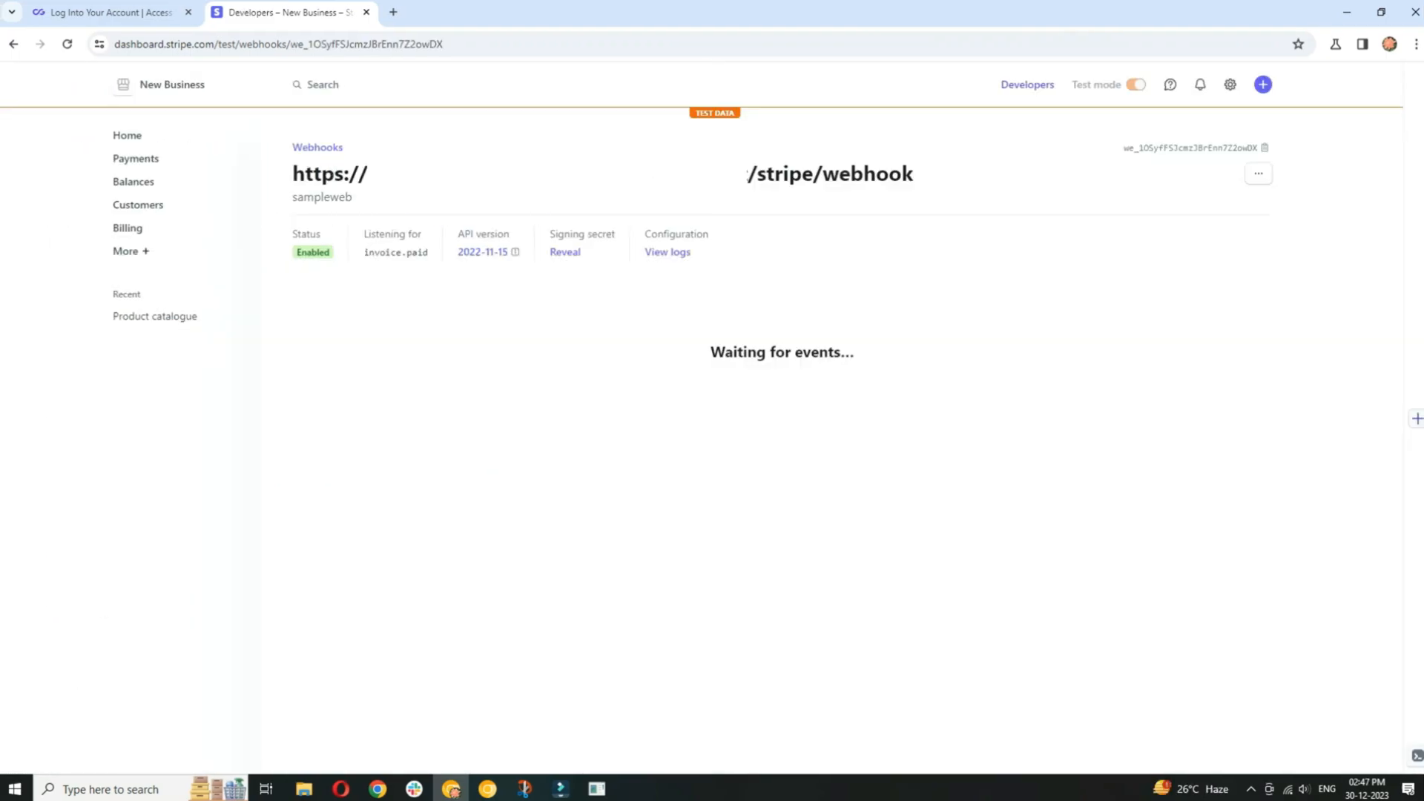
{"action": "mouse_move", "coordinate": [901, 209]}
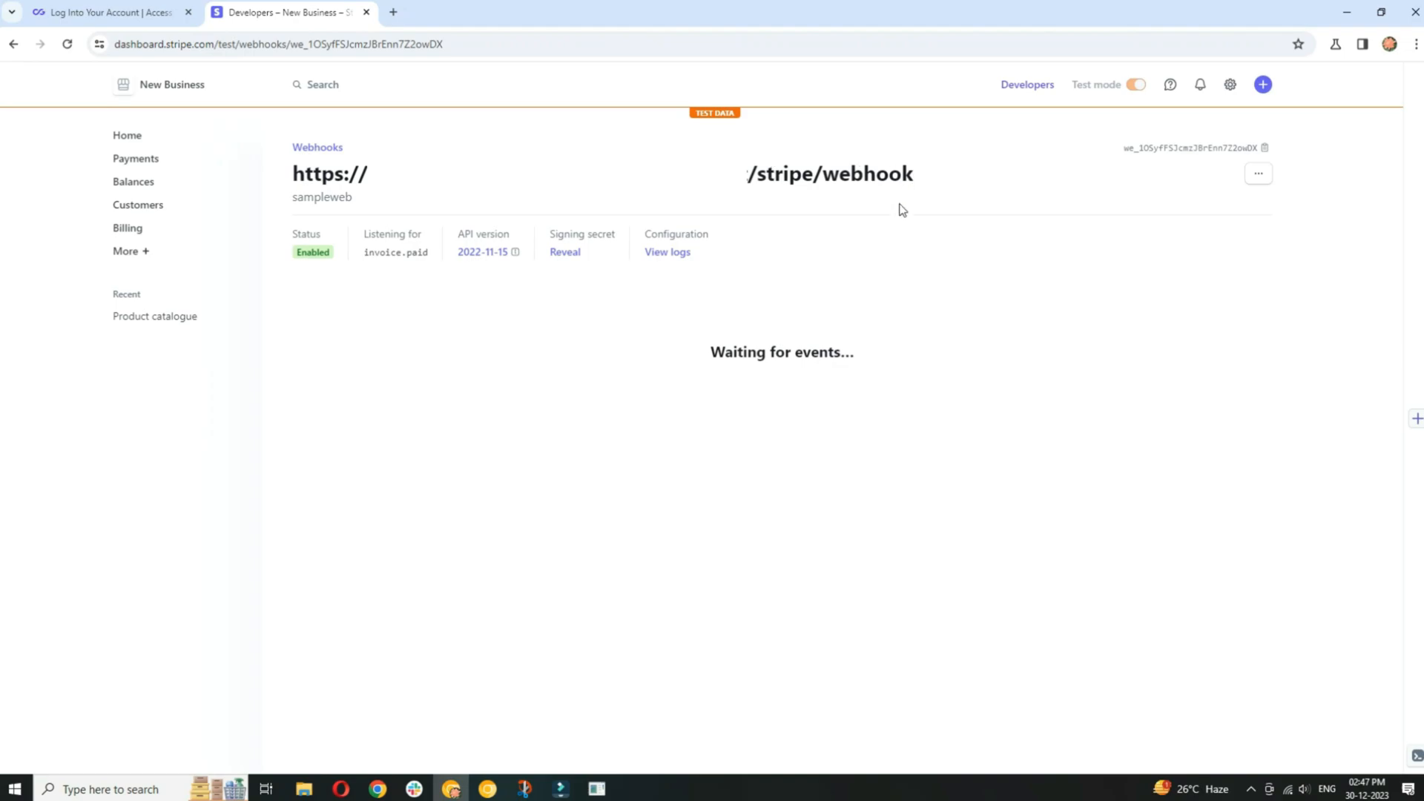
{"action": "mouse_move", "coordinate": [564, 252]}
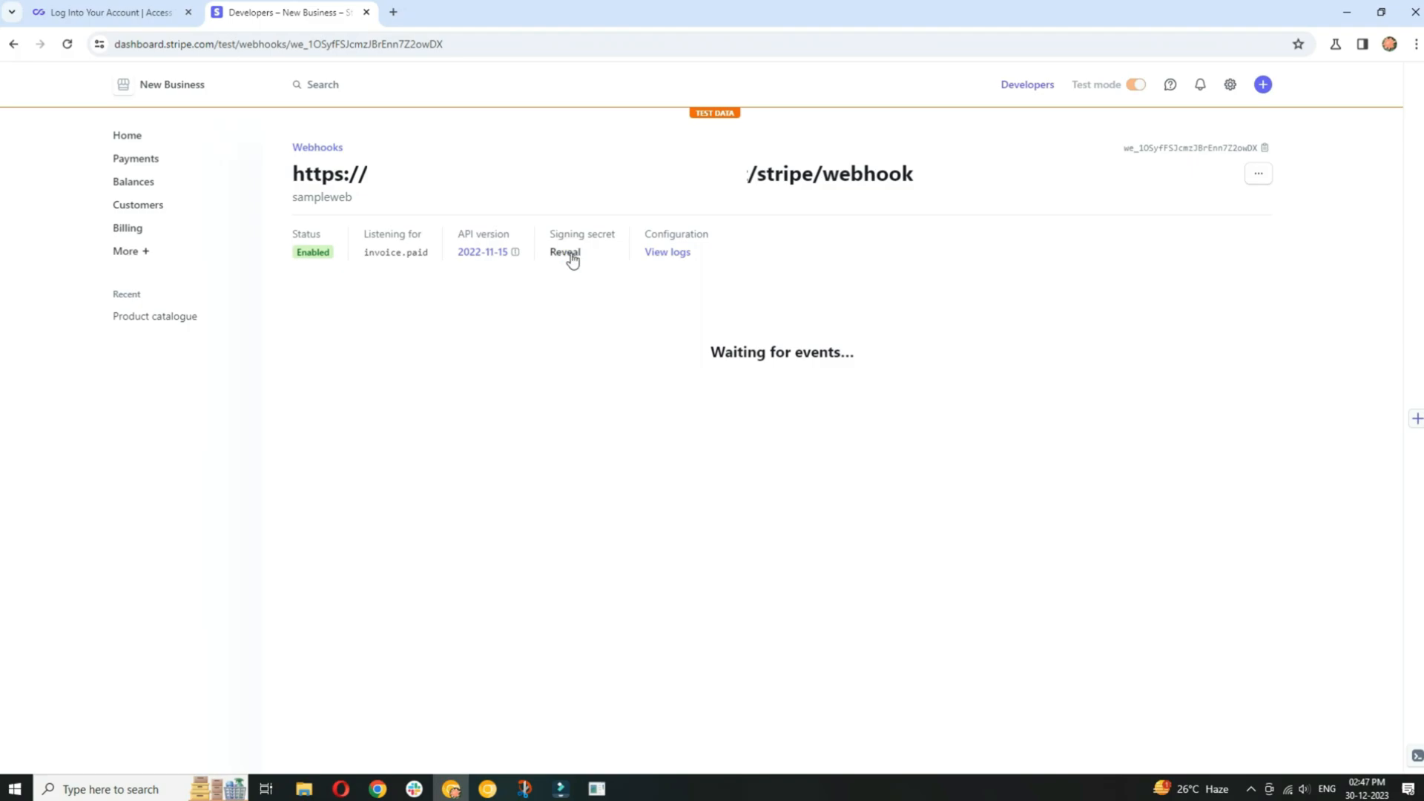
Reveal the sampleweb endpoint's signing secret on its details page.
{"action": "left_click", "coordinate": [564, 252]}
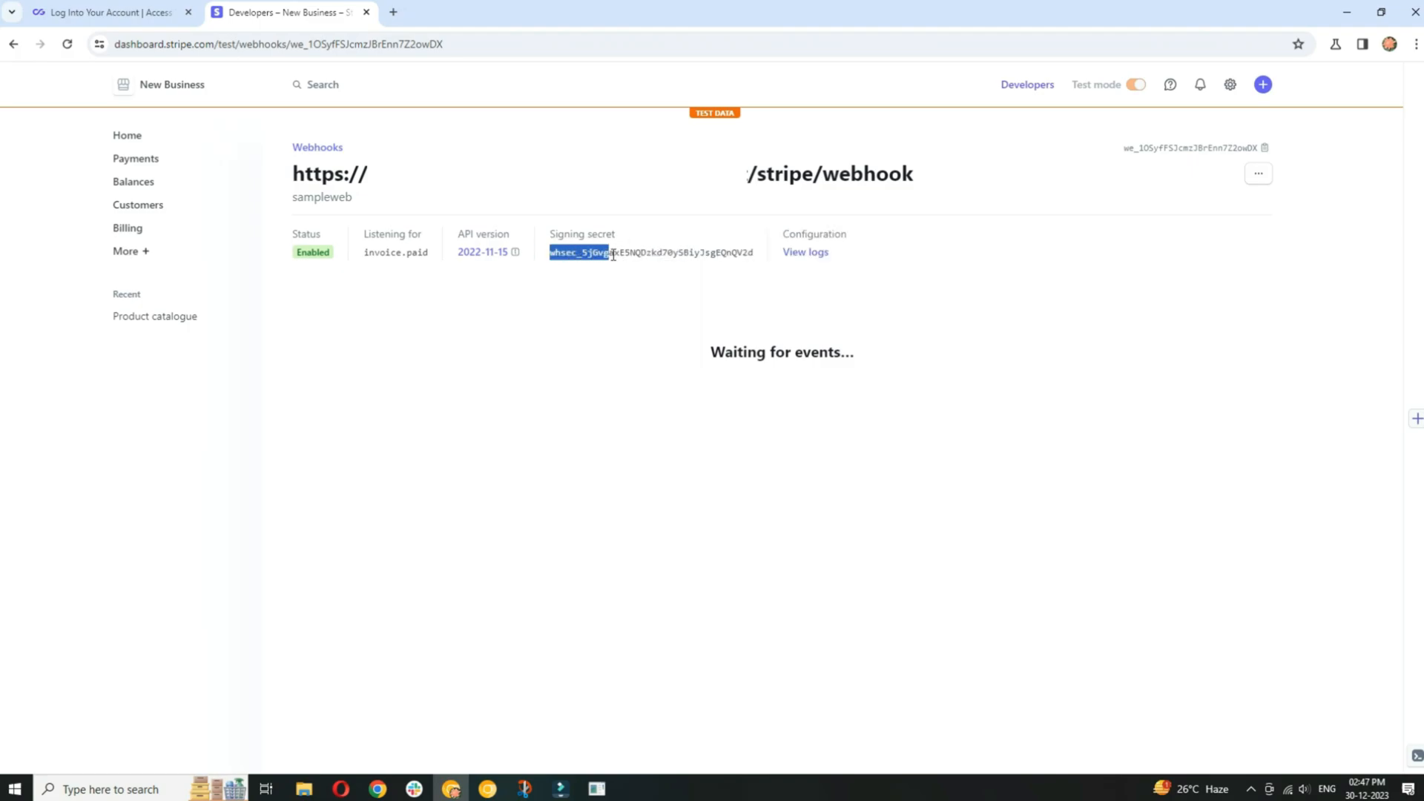